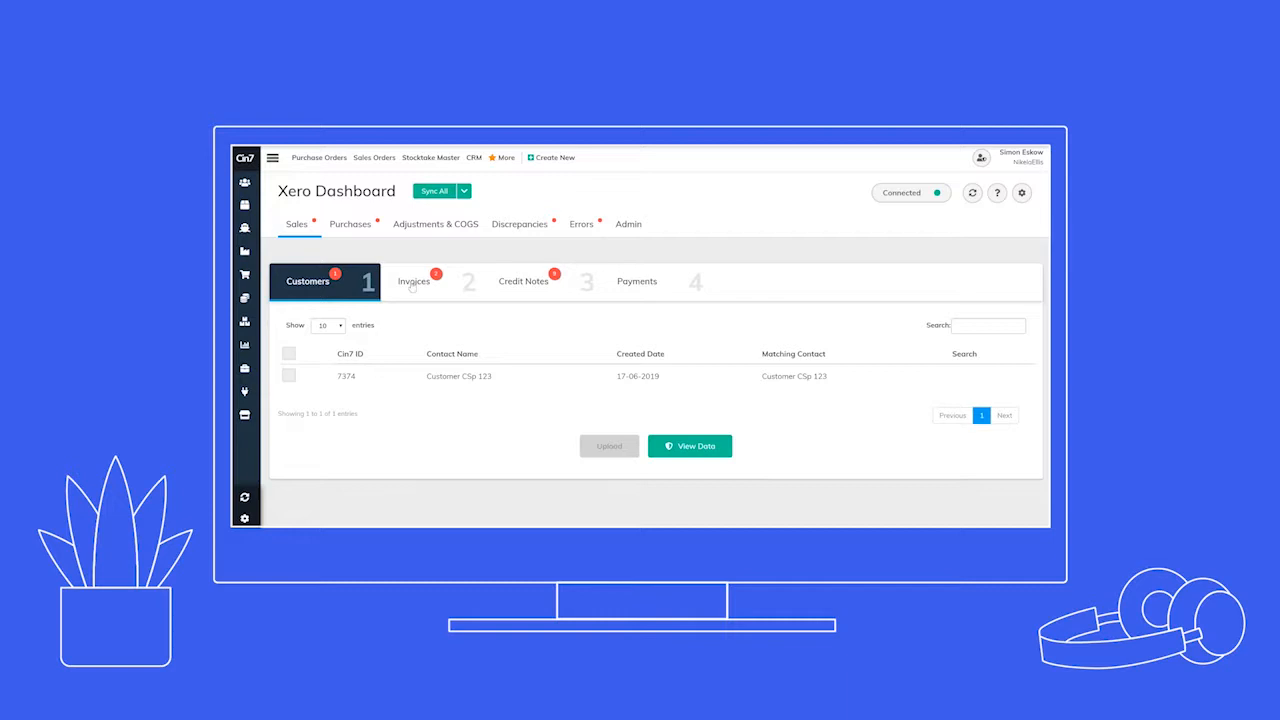
Step: Show the Xero Dashboard's Errors list with the two failed adjustment uploads and their messages
click(520, 224)
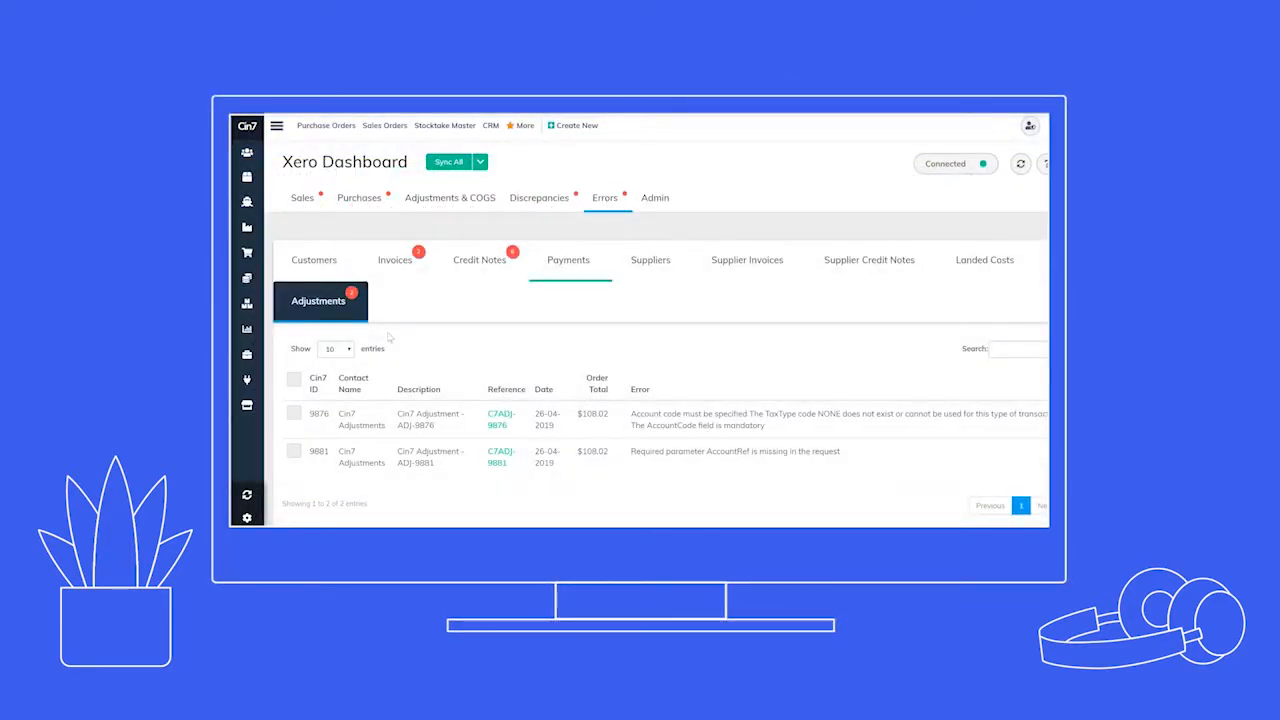
click(394, 260)
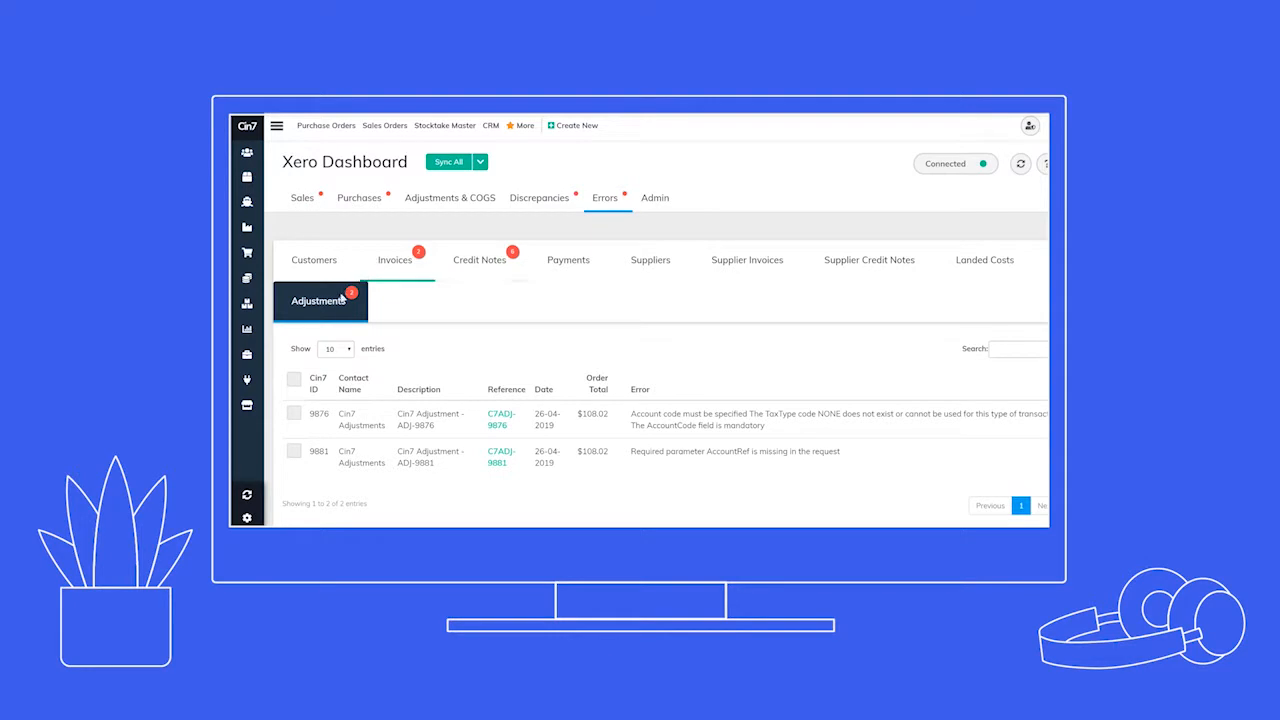